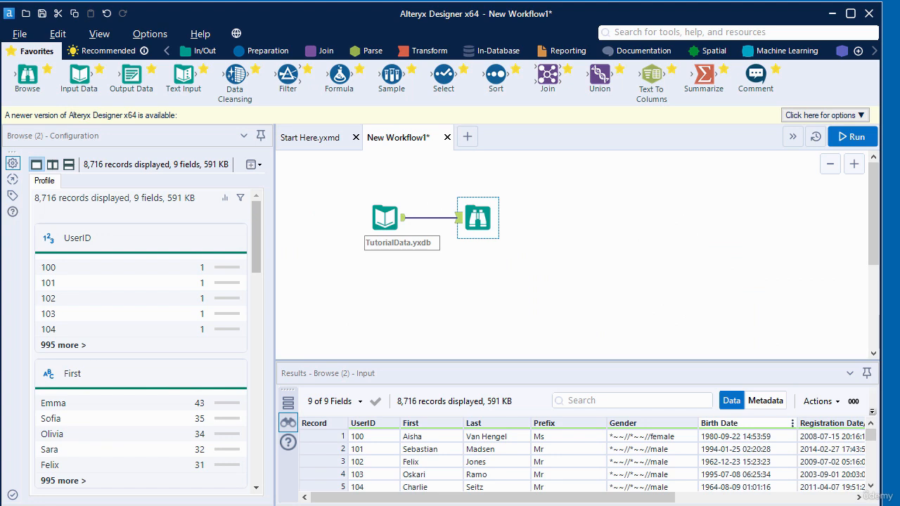
mouse_move(481, 211)
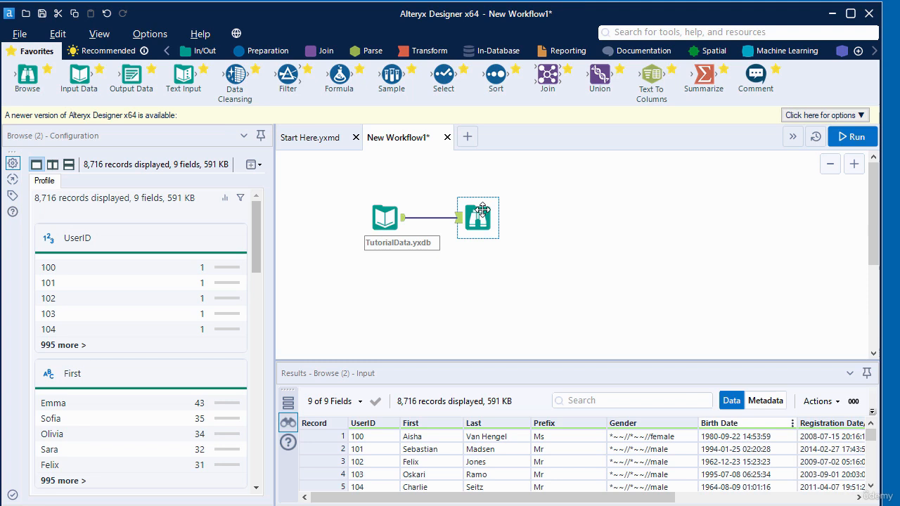
Delete the Browse tool, leaving only the TutorialData.yxdb input on the canvas
right_click(479, 216)
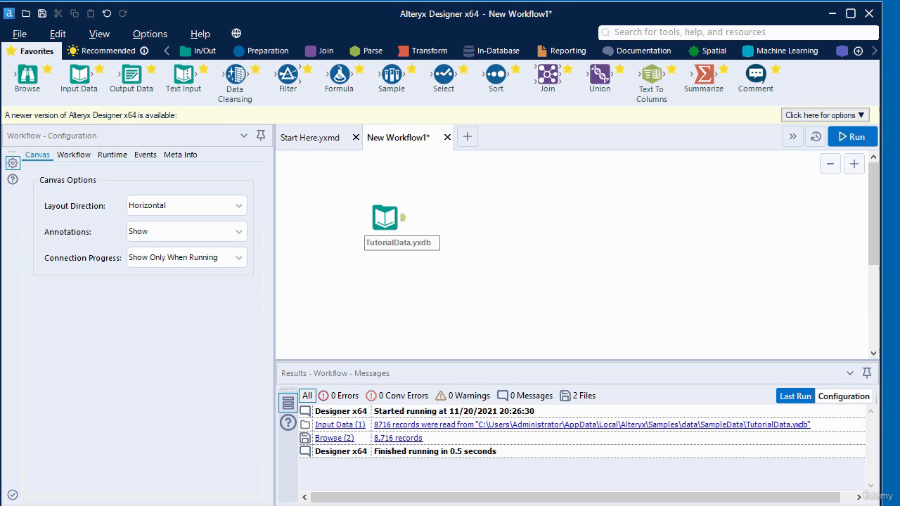
mouse_move(445, 73)
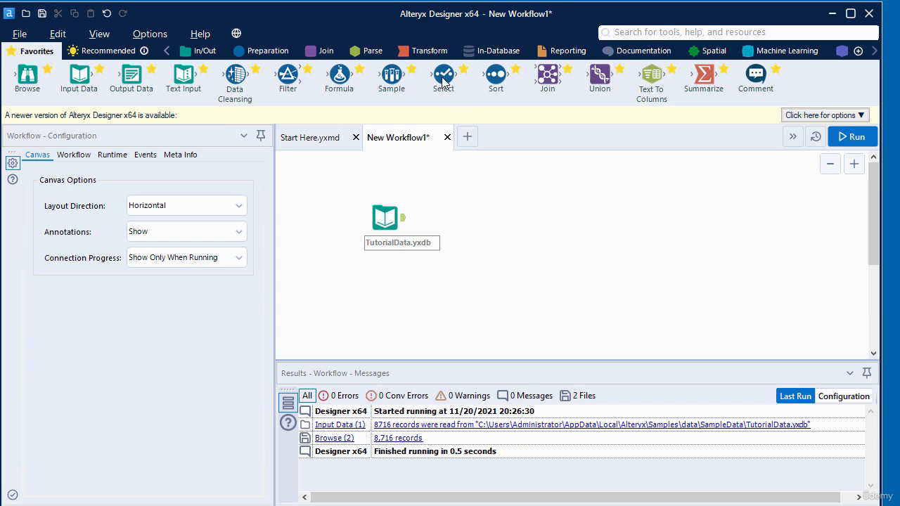
mouse_move(447, 73)
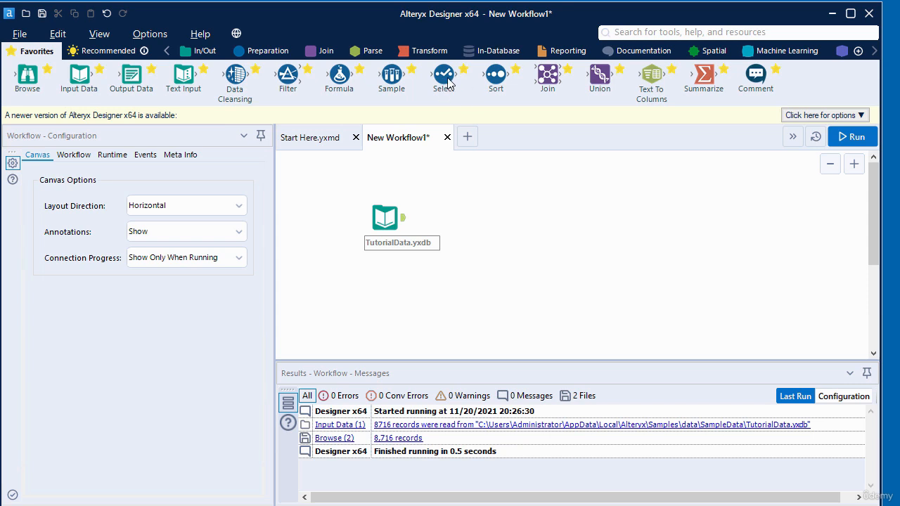
mouse_move(451, 82)
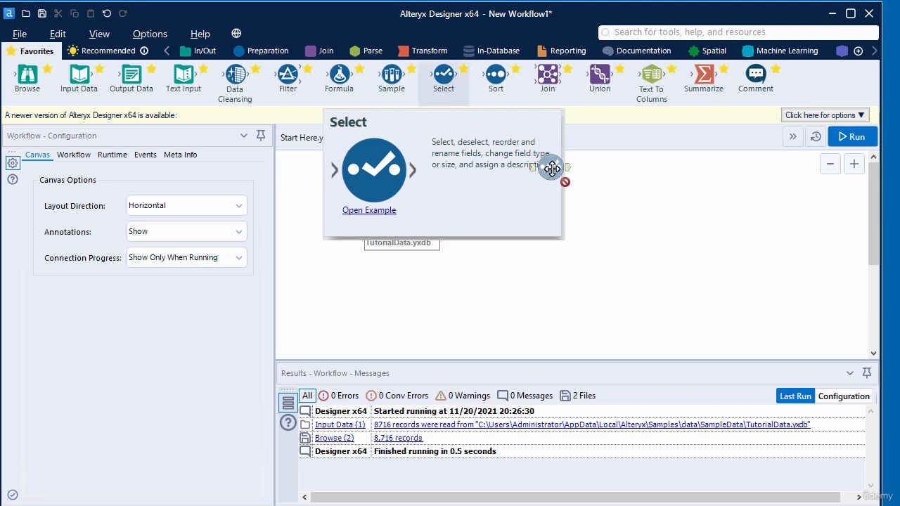
Add a Select tool auto-connected after the TutorialData input and show its field settings
left_click_drag(552, 169, 518, 246)
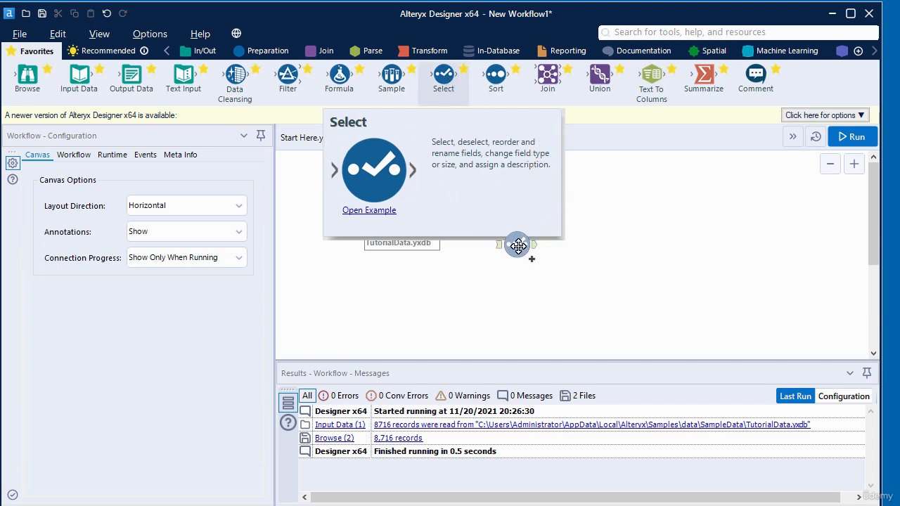
left_click(517, 246)
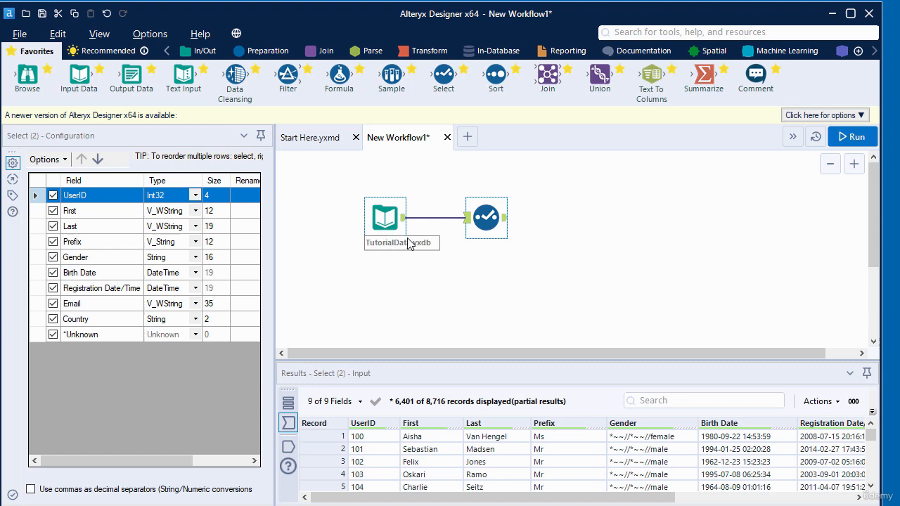
Rename the First field to 'First Name' in the Select configuration
left_click(486, 216)
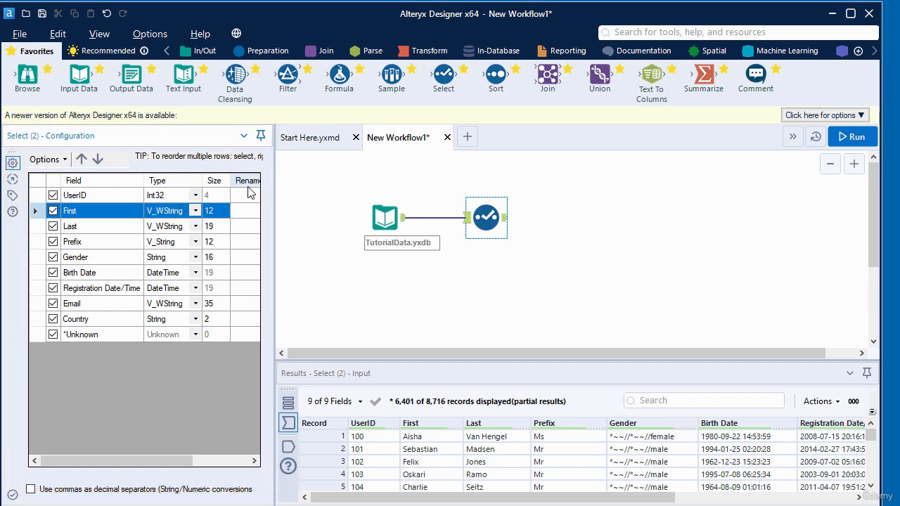
left_click(245, 211)
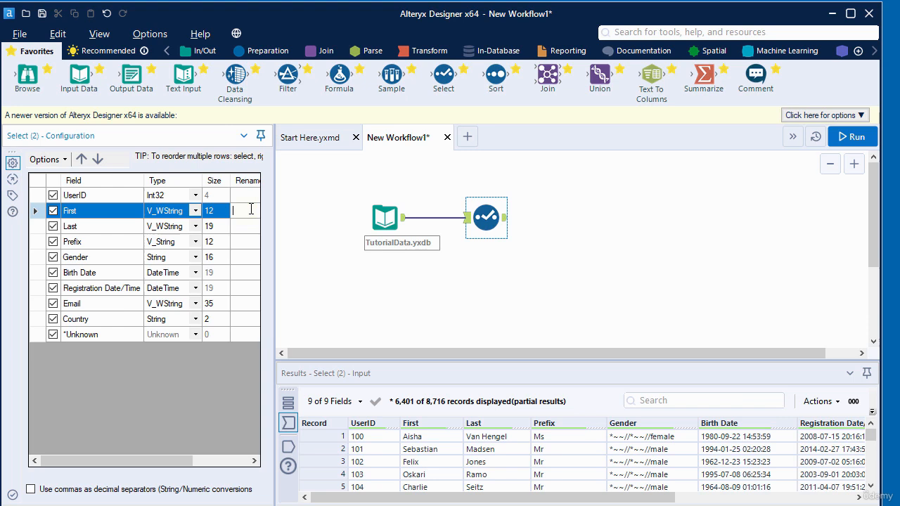
type("First Name")
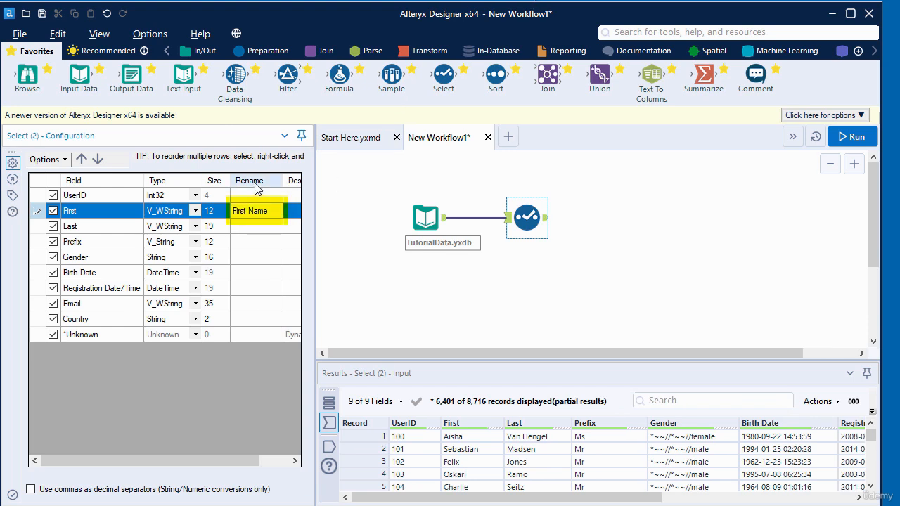
left_click(250, 211)
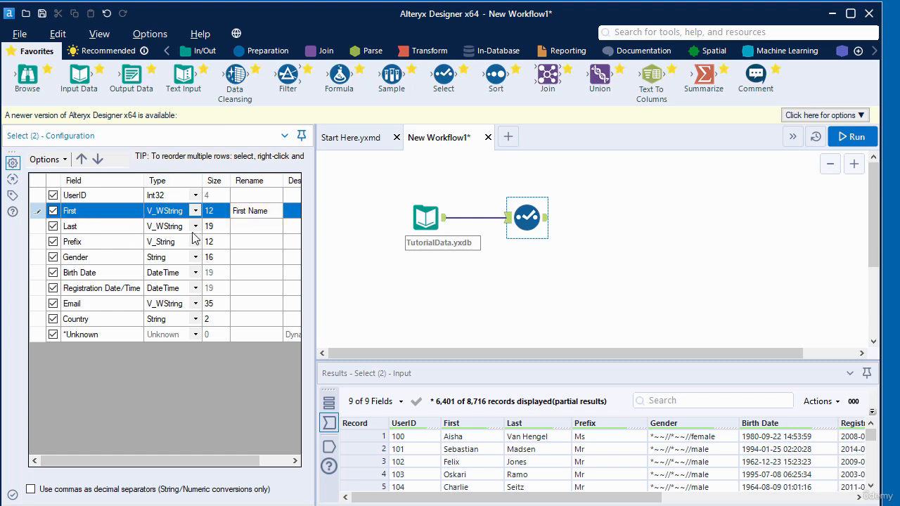
mouse_move(73, 232)
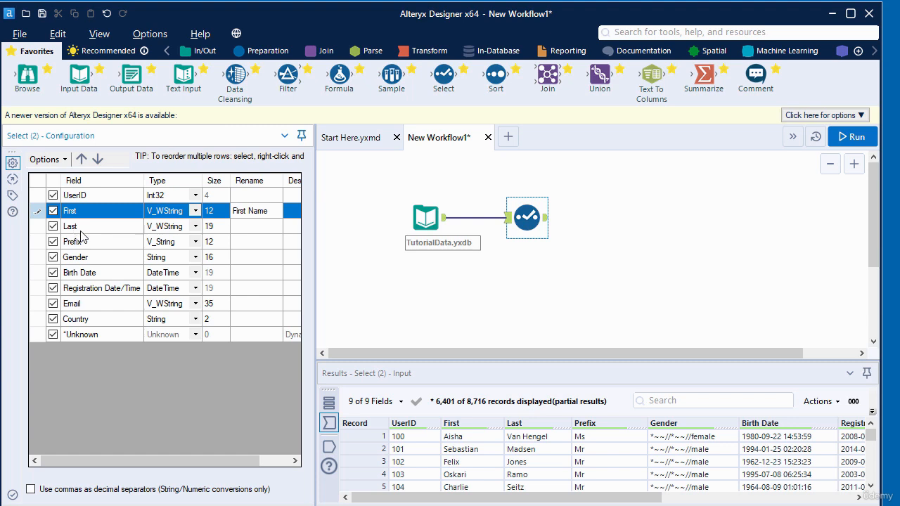
mouse_move(252, 224)
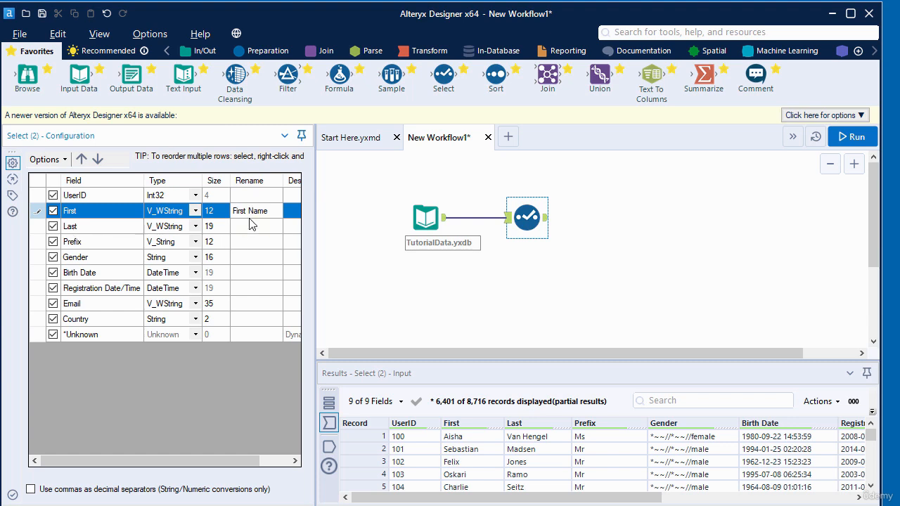
Rename Last to 'Last Name' and Email to 'Registration Email'
left_click(256, 225)
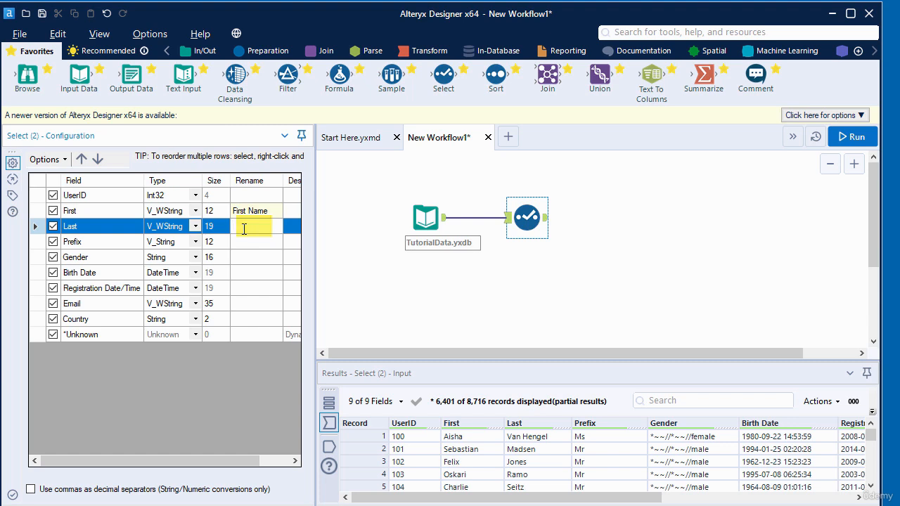
type("Last Name")
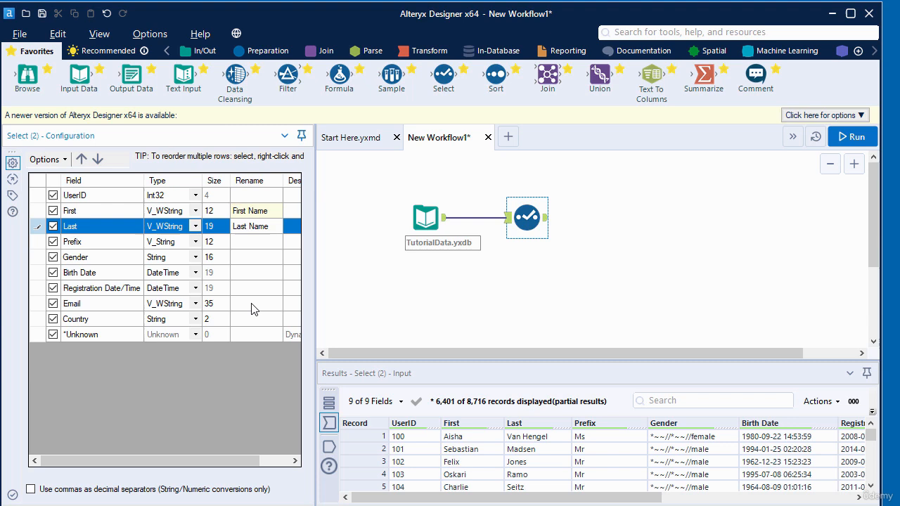
left_click(253, 304)
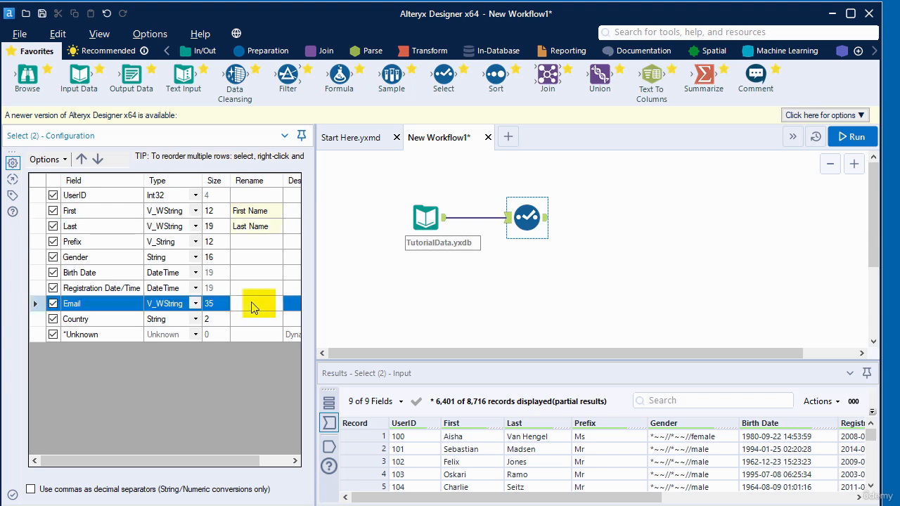
left_click(253, 303)
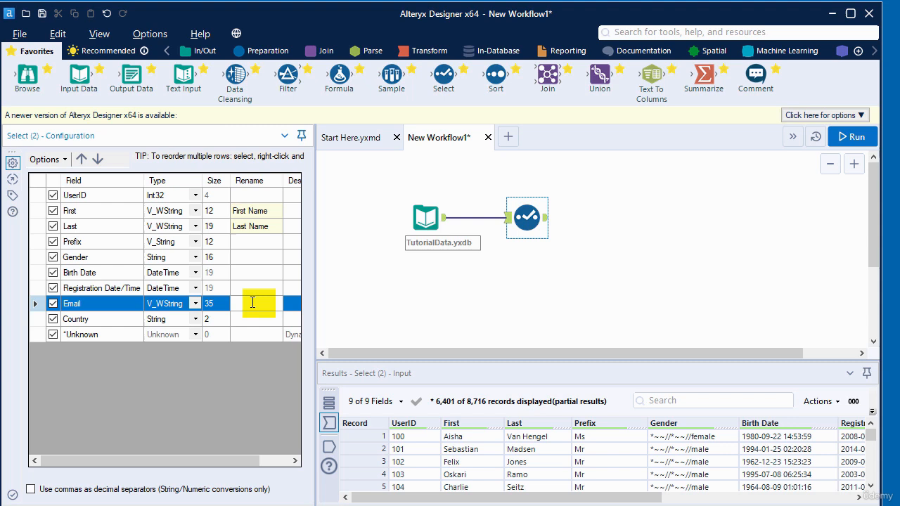
type("Registration Email")
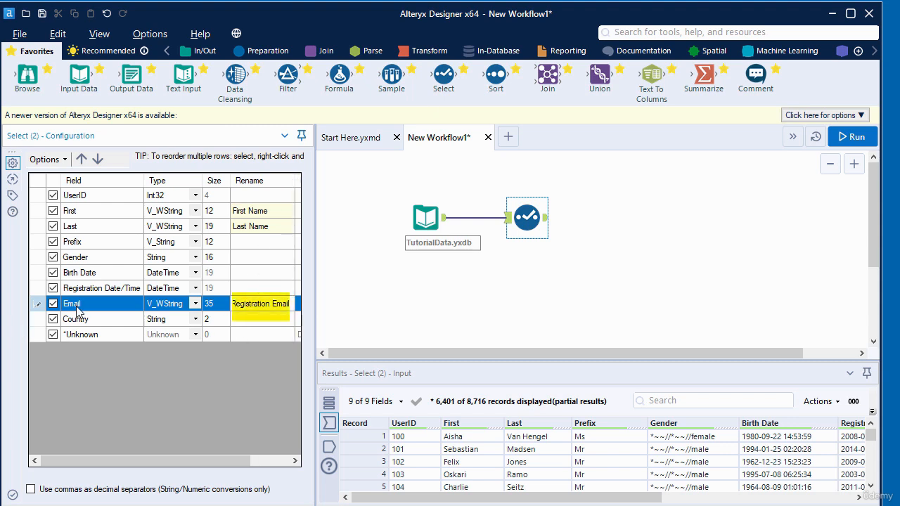
mouse_move(256, 318)
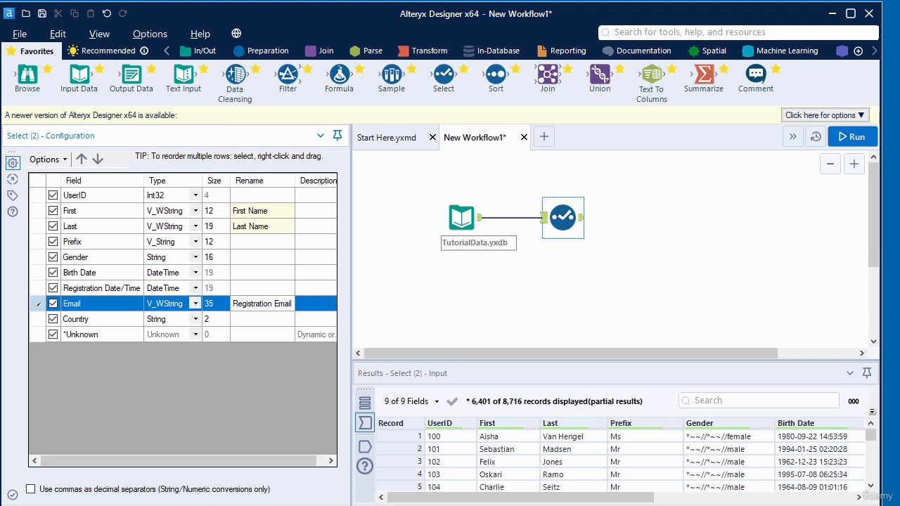
mouse_move(246, 149)
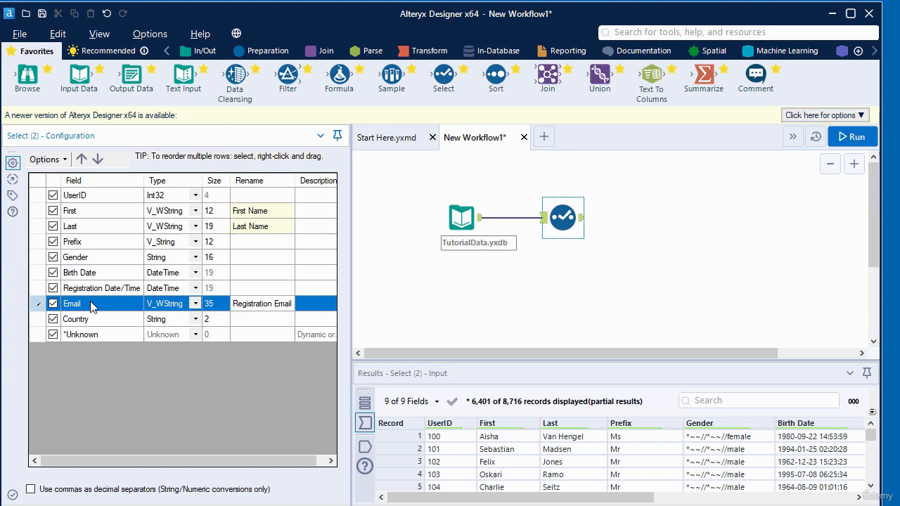
mouse_move(81, 312)
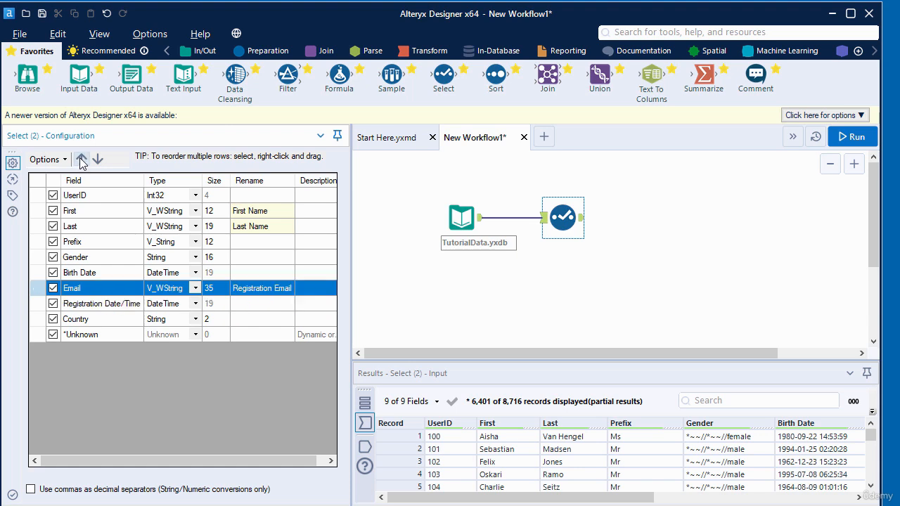
mouse_move(82, 160)
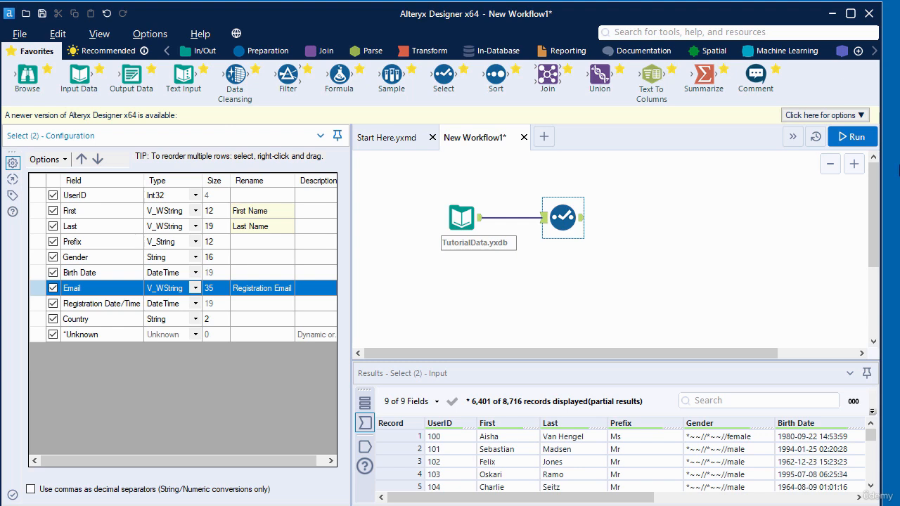
mouse_move(852, 137)
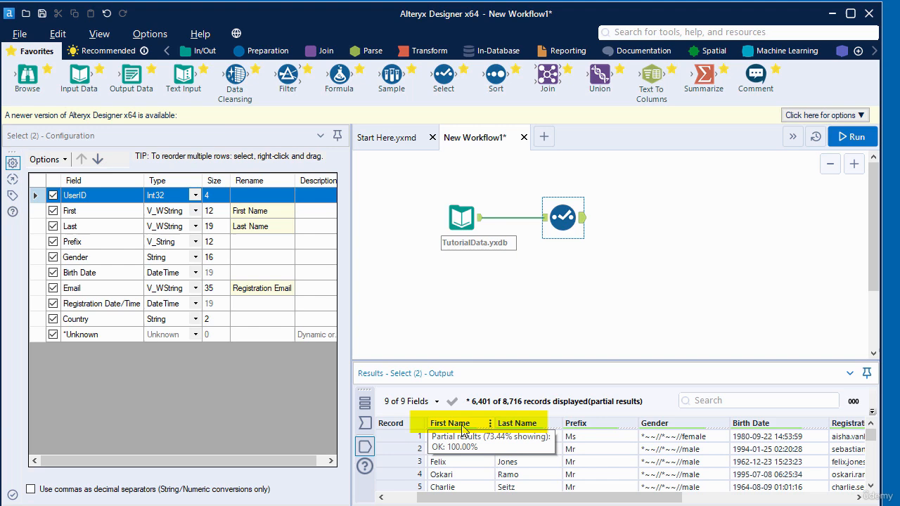
mouse_move(442, 432)
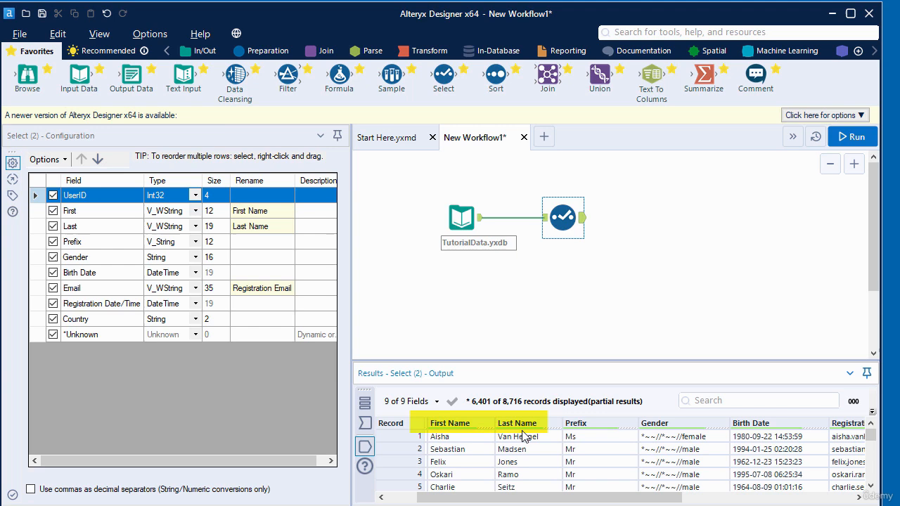
Scroll the Results grid right to reveal the Registration Email column
scroll("right", 3)
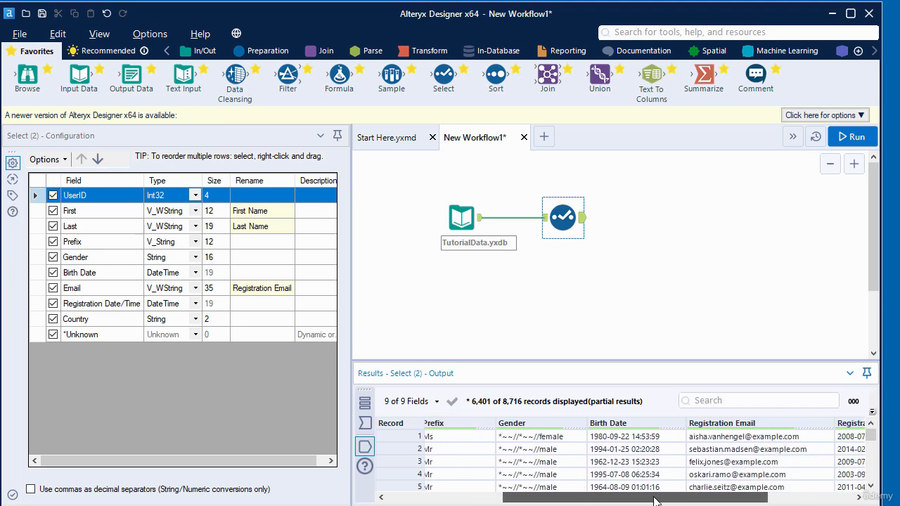
scroll("right", 3)
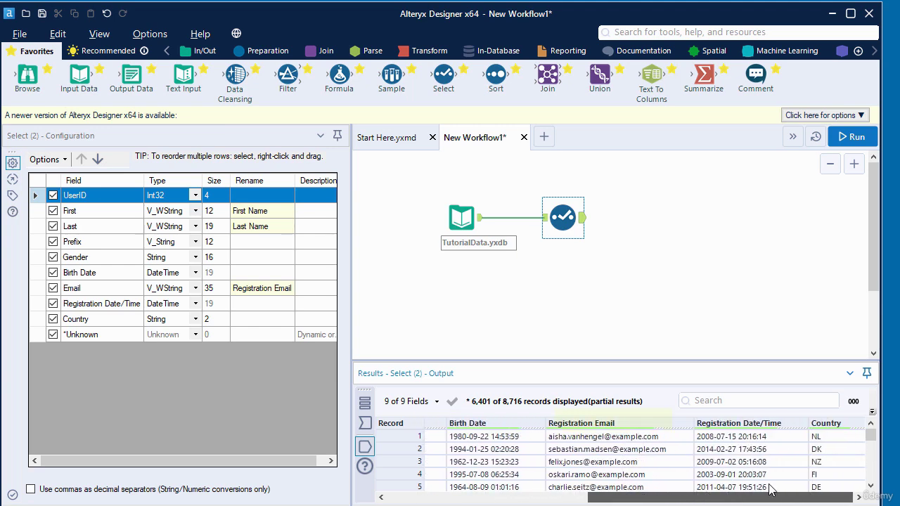
mouse_move(582, 423)
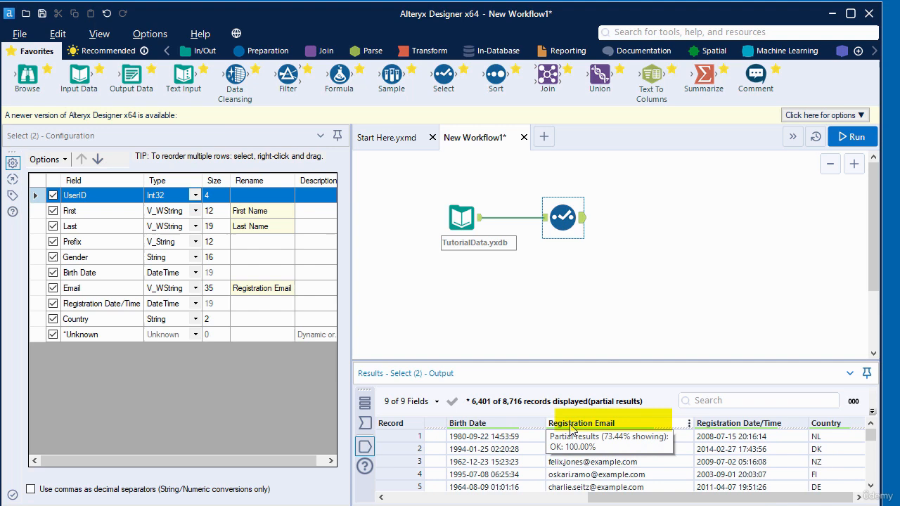
mouse_move(605, 438)
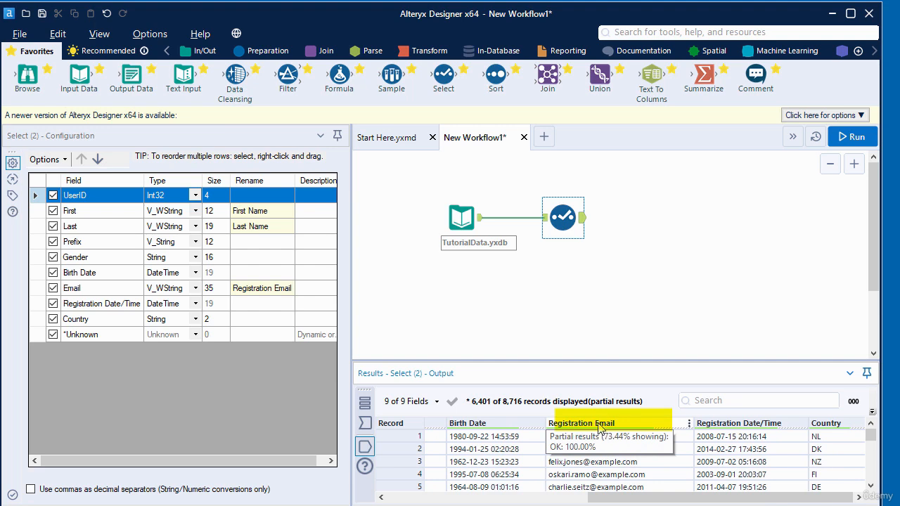
mouse_move(620, 430)
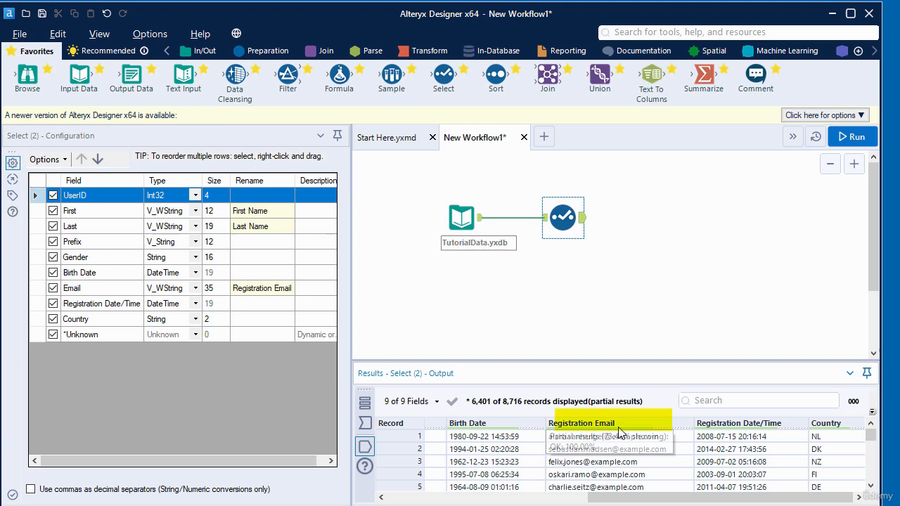